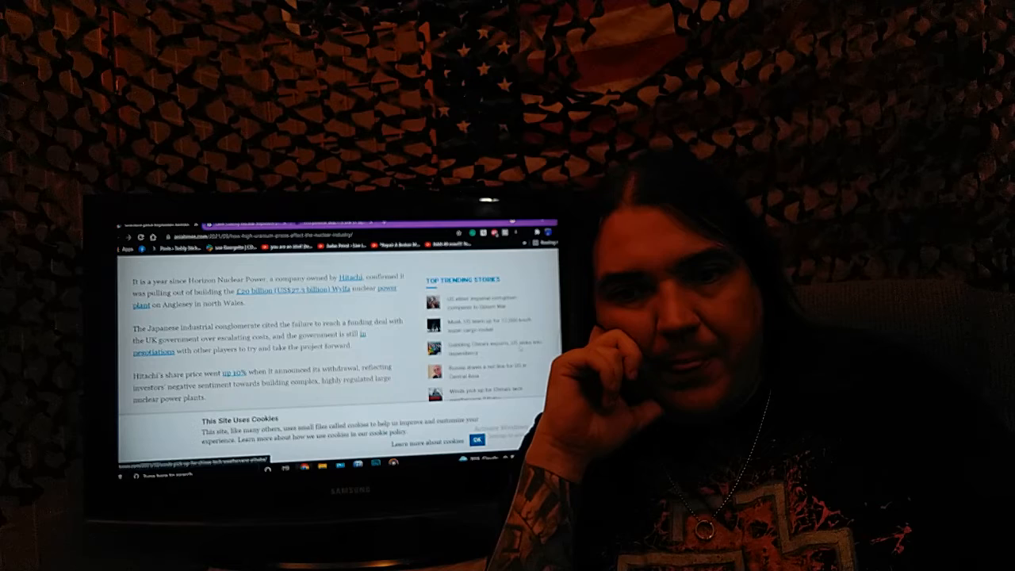
scroll(down, 3)
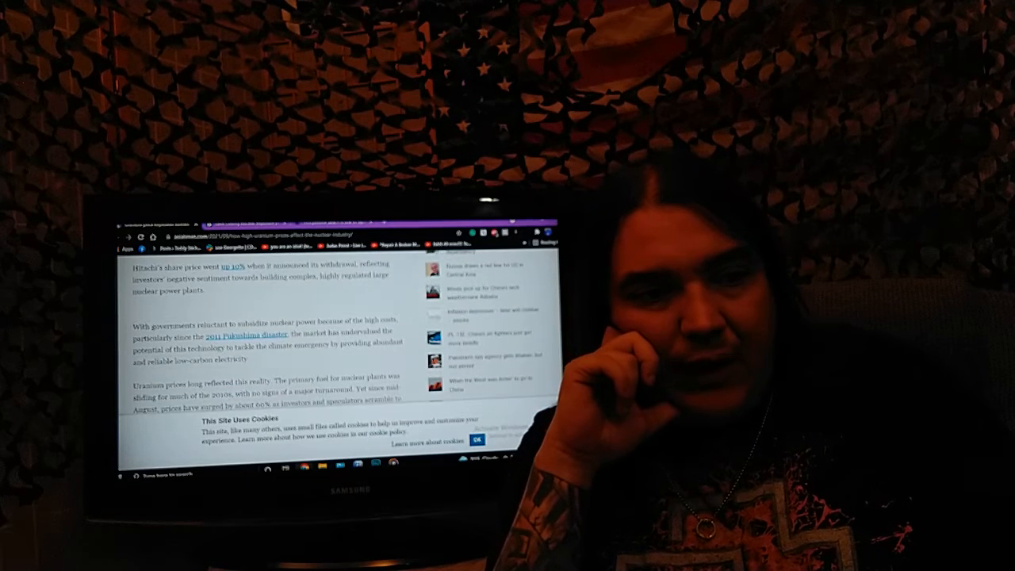
scroll(down, 3)
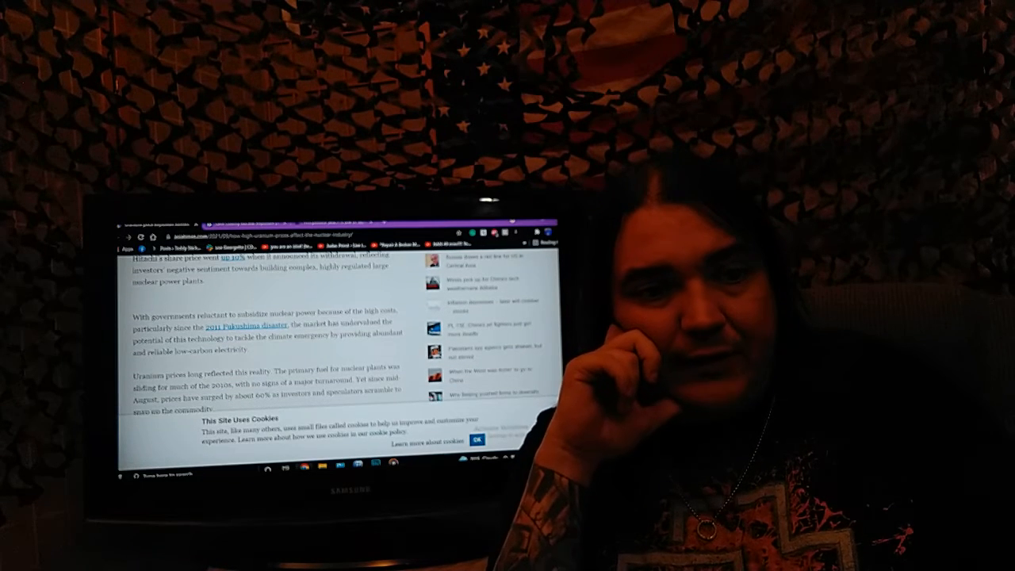